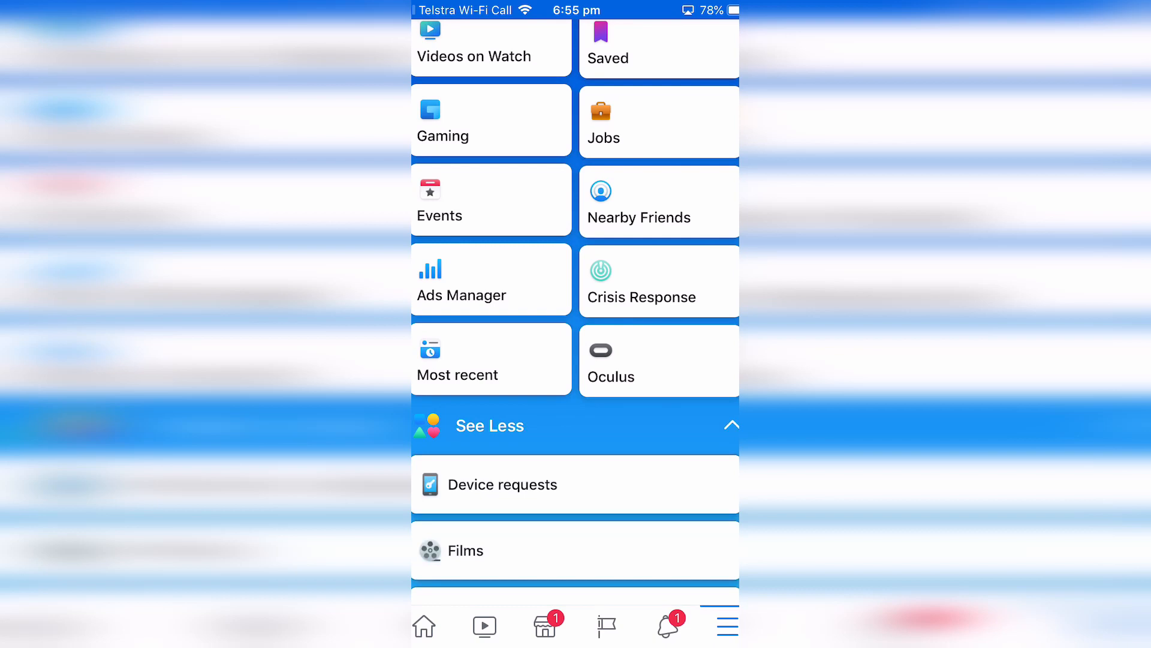
Step: Open the avatar creator and choose a light skin tone for the new avatar
scroll(down, 3)
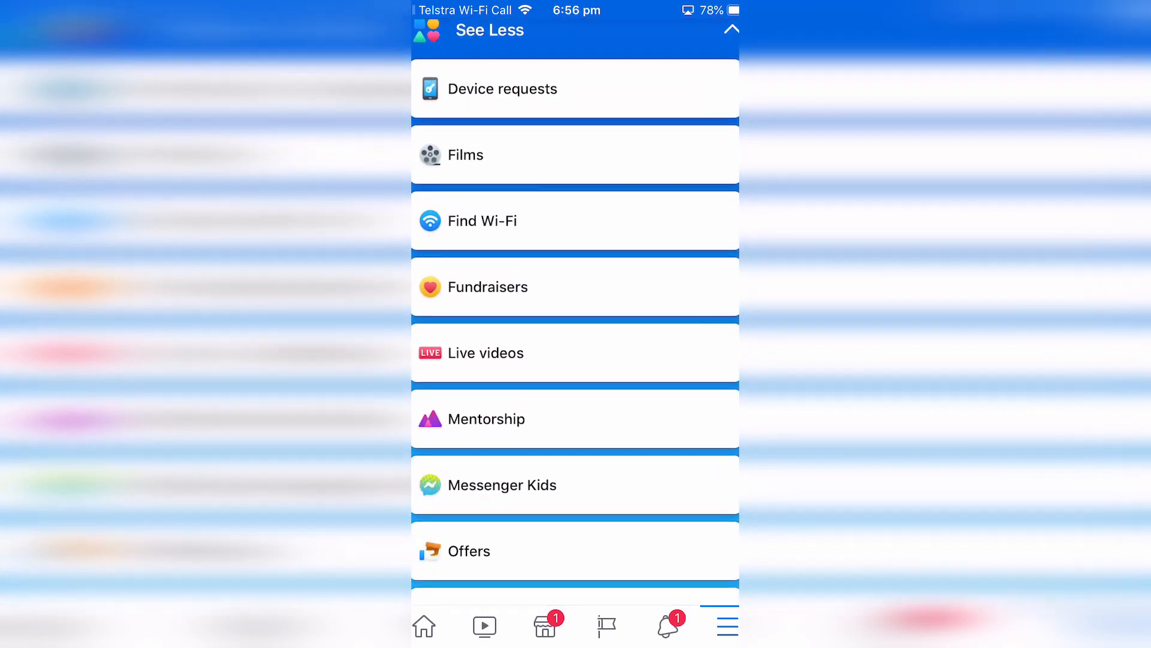
scroll(down, 3)
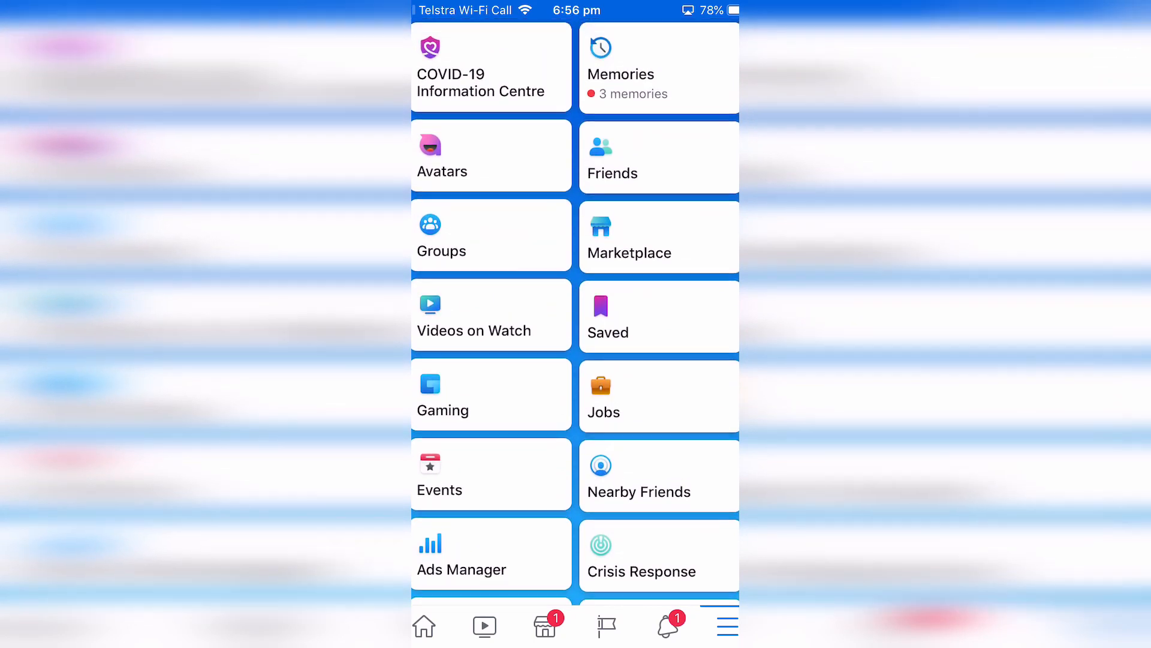
click(490, 156)
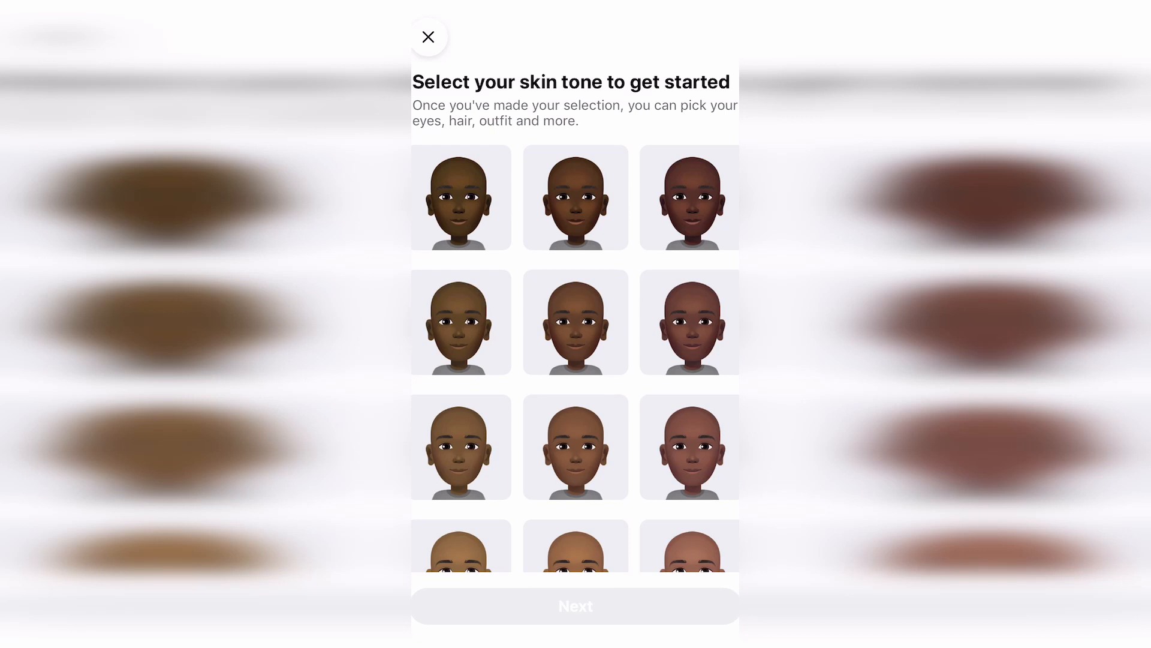
scroll(down, 3)
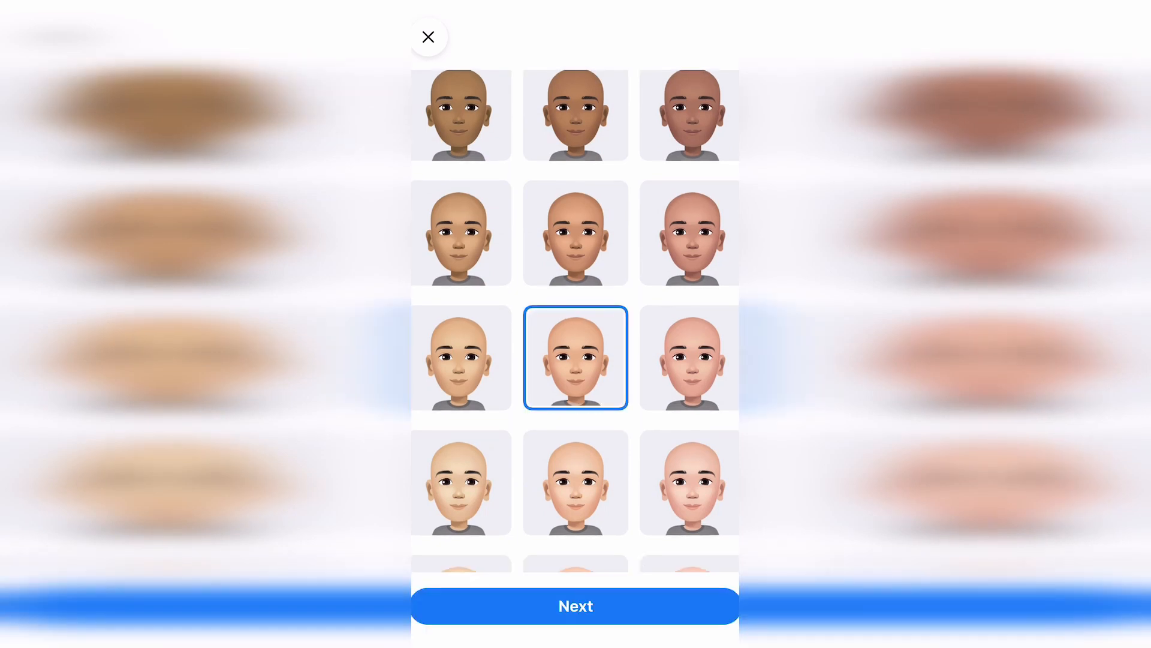
click(575, 605)
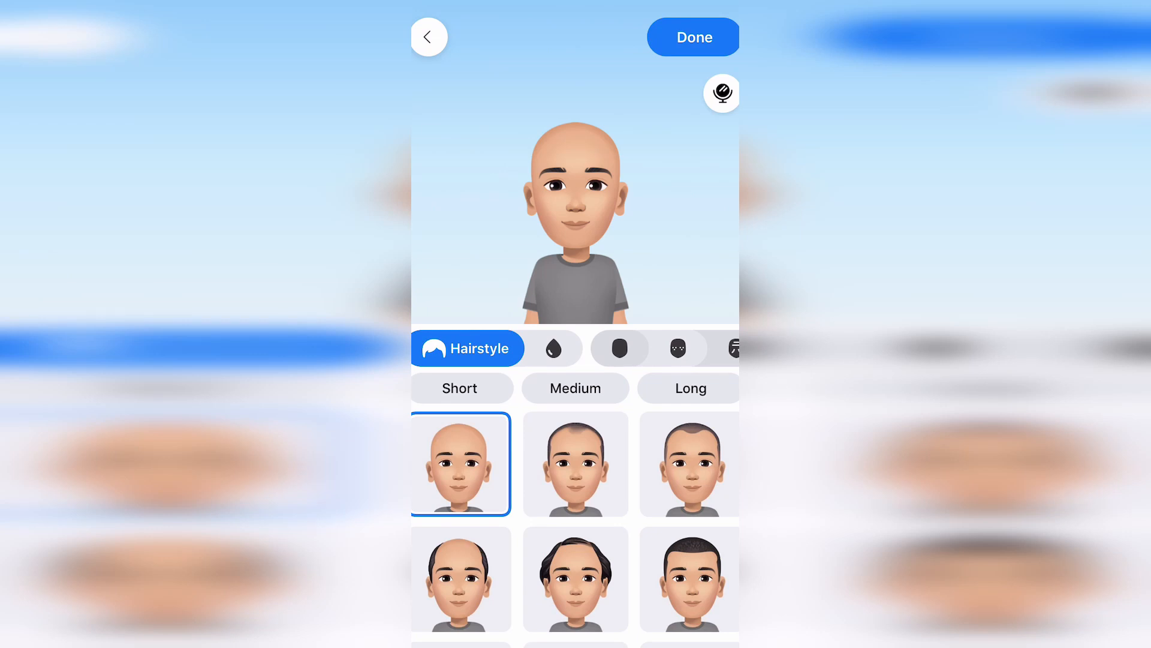
Step: Pick short receding hair, skip through Colour, Complexion and Facial hair, and finish the avatar
click(553, 347)
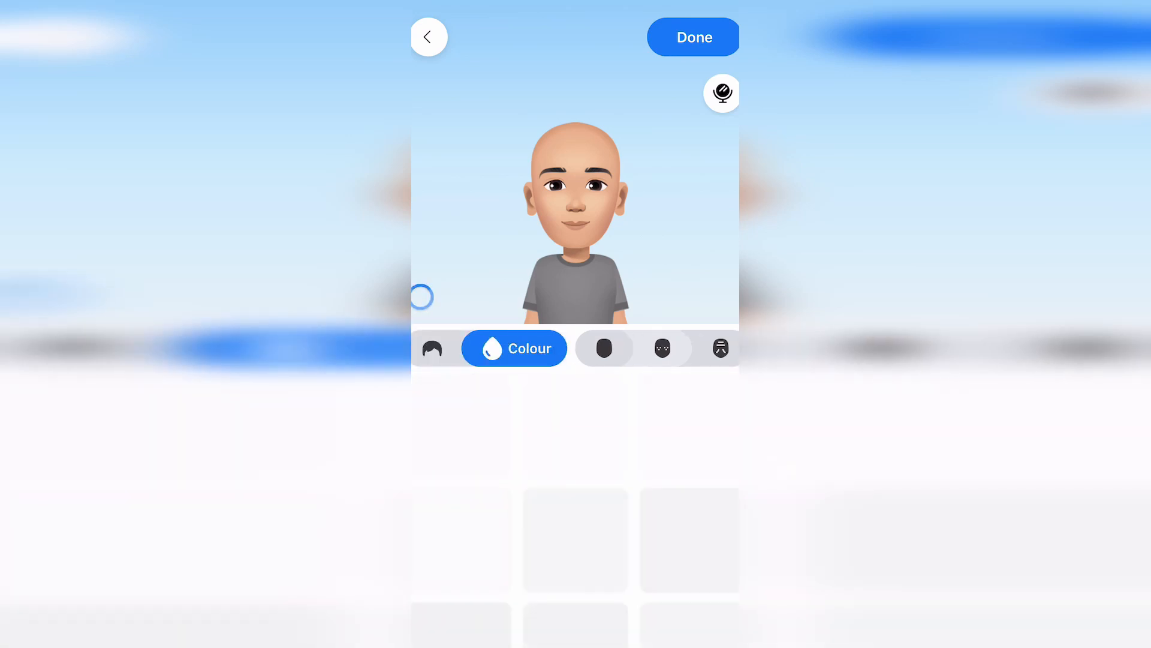
click(662, 347)
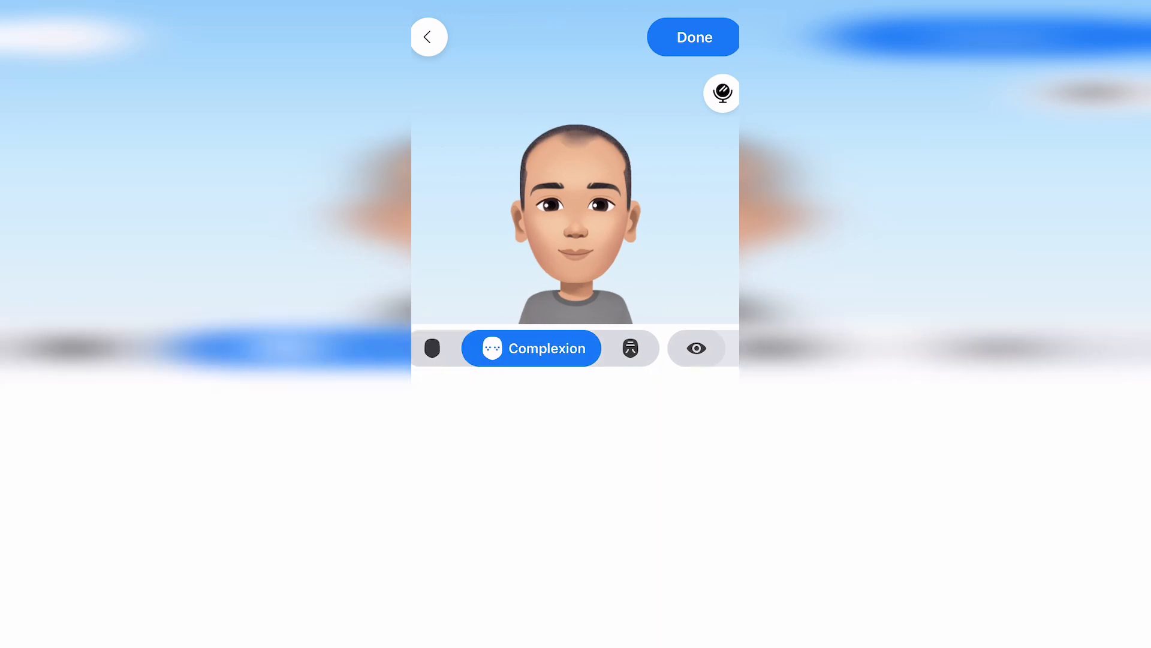
click(629, 348)
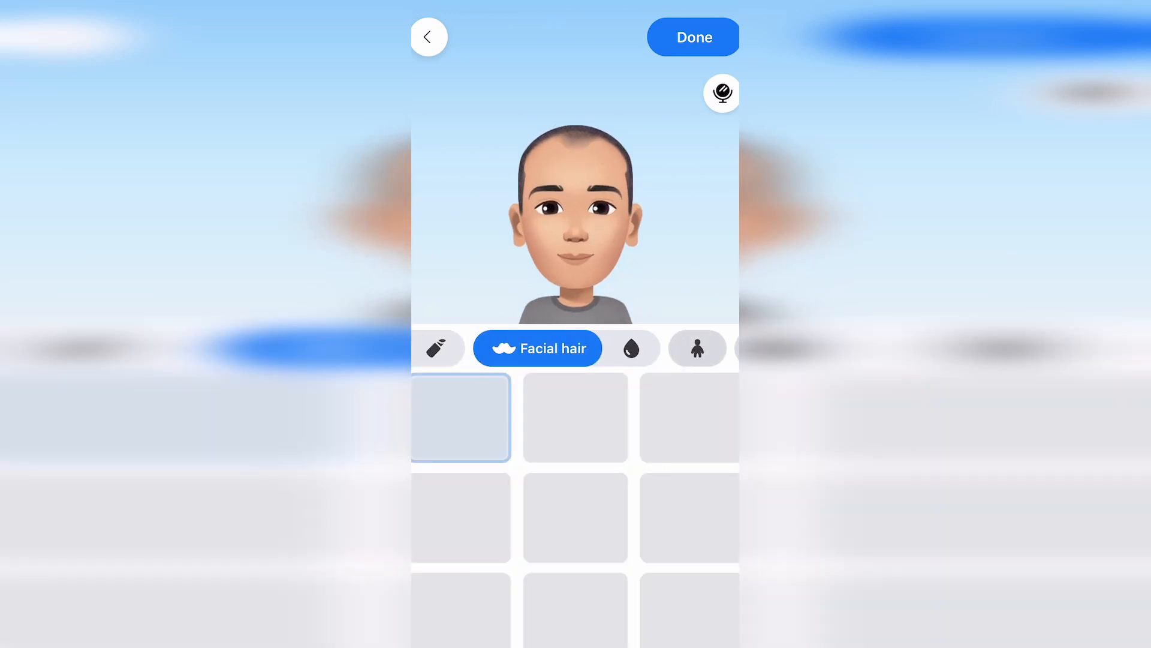
click(630, 348)
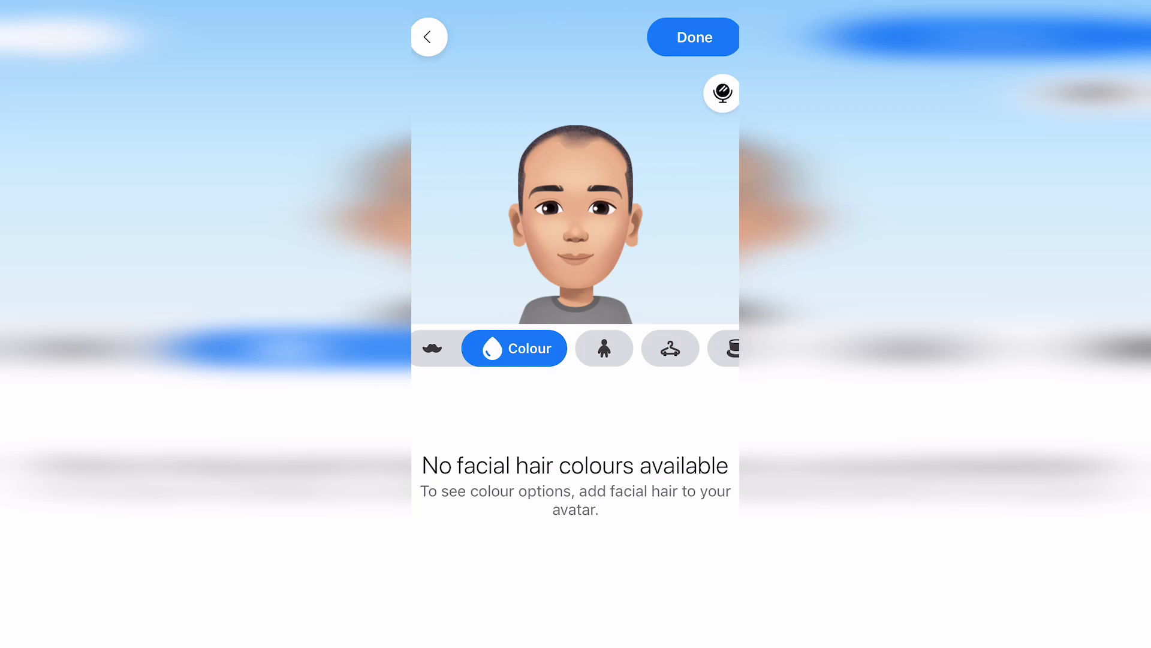
click(693, 37)
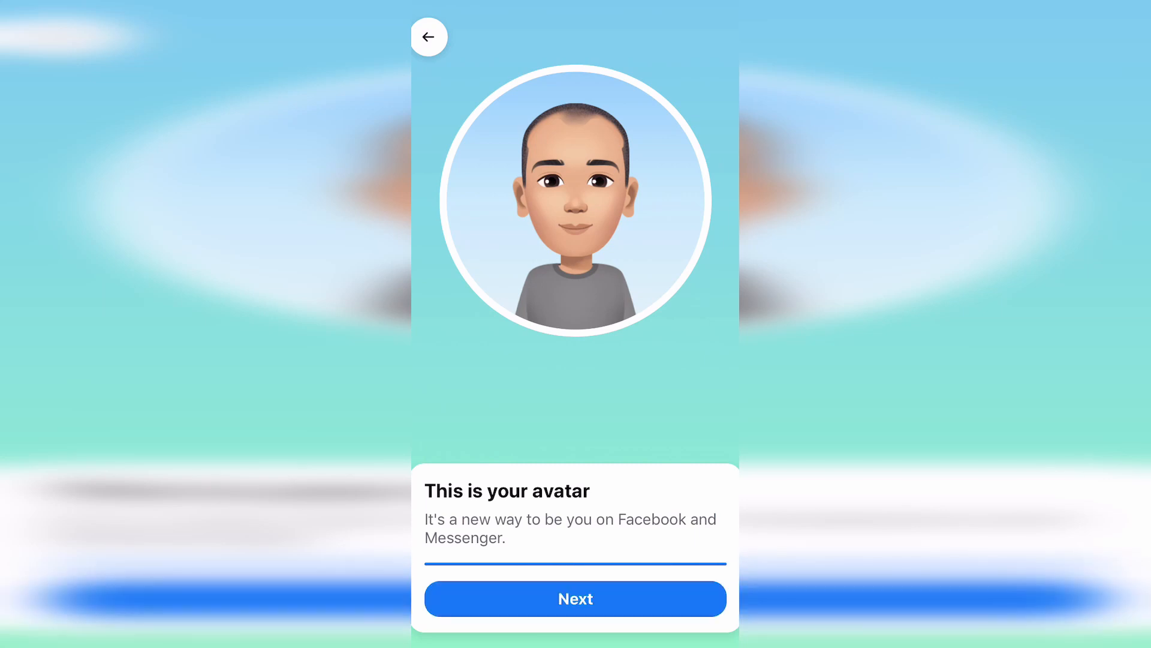
Step: Continue past the avatar introduction and sticker tips to view the full-body avatar
click(575, 598)
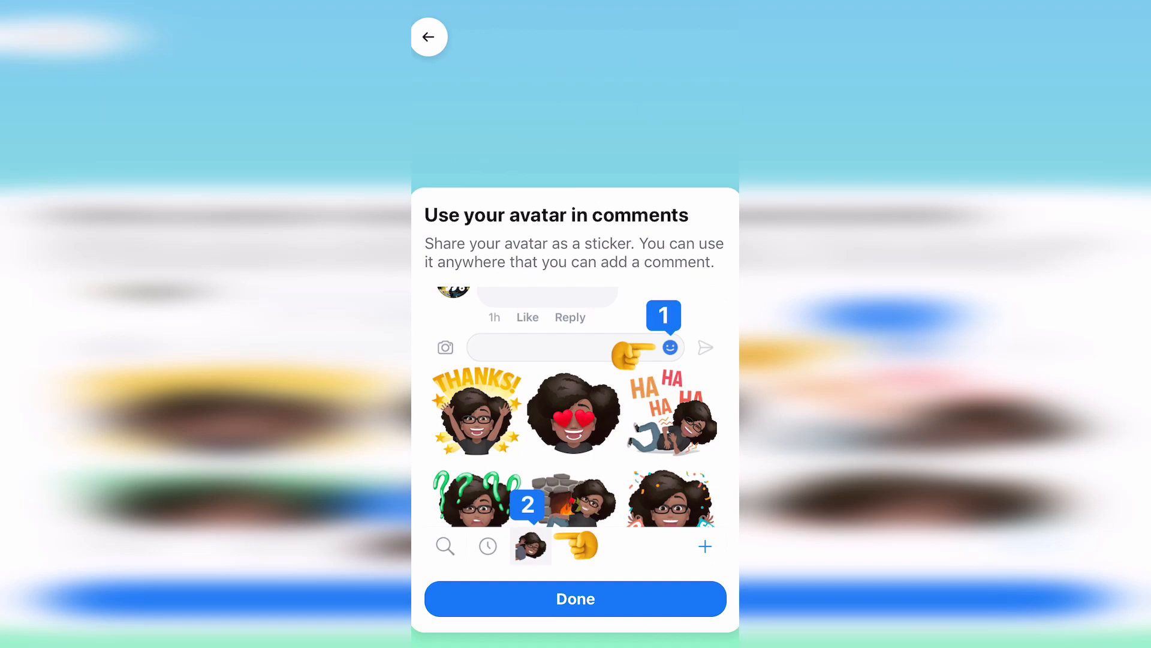
click(575, 598)
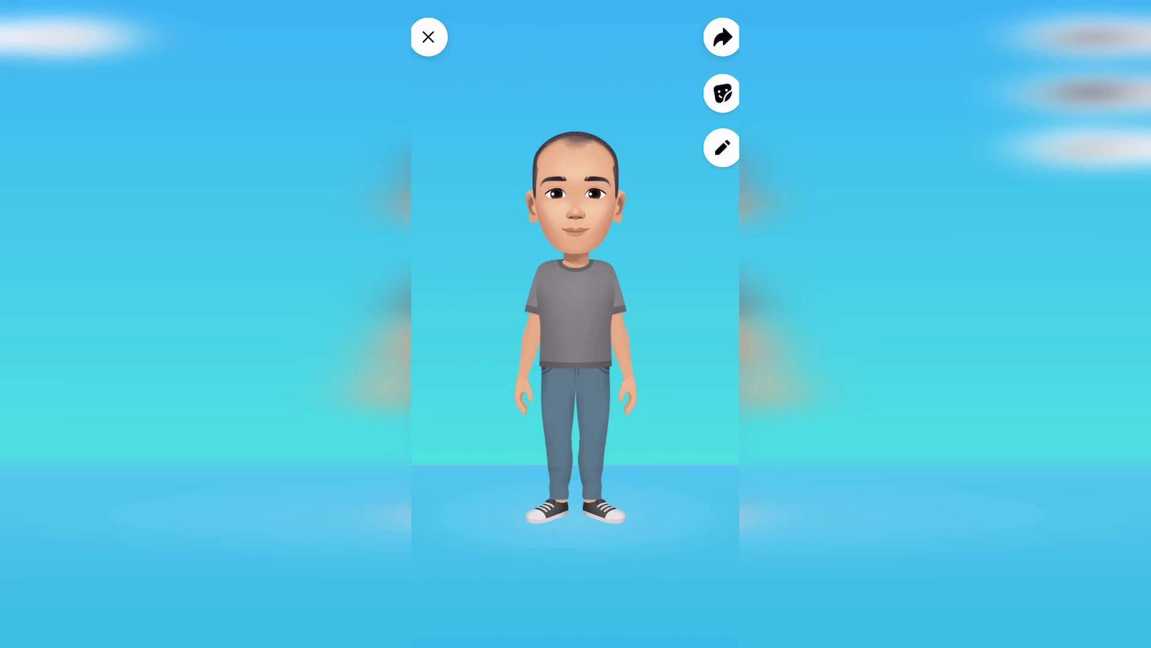
click(720, 94)
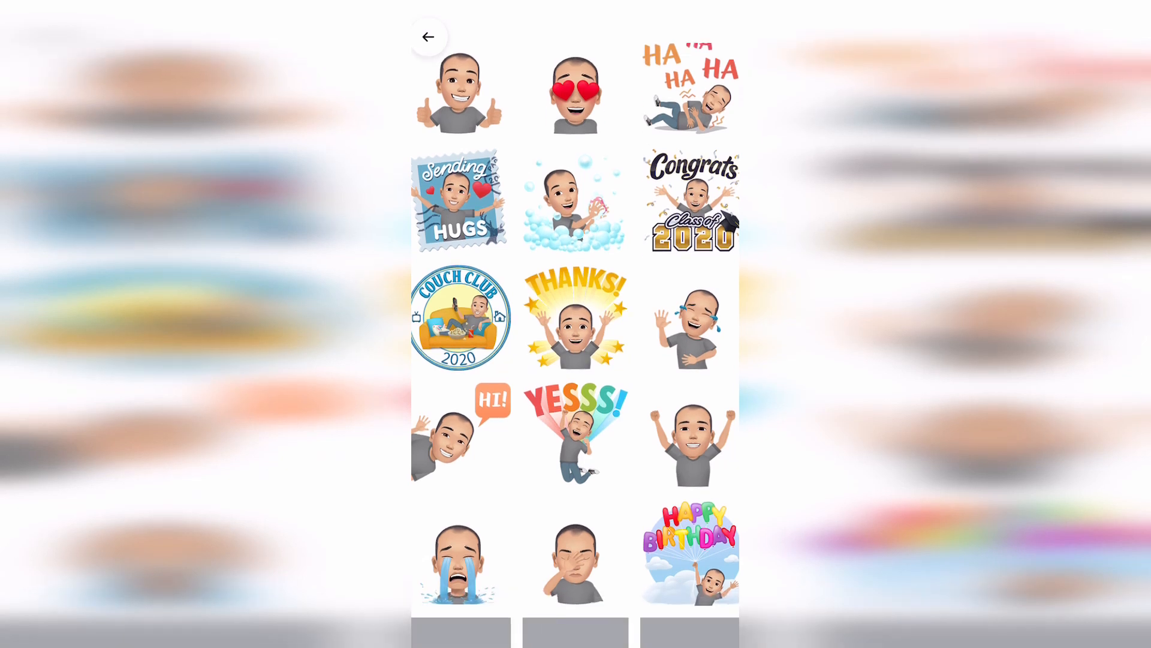
scroll(down, 3)
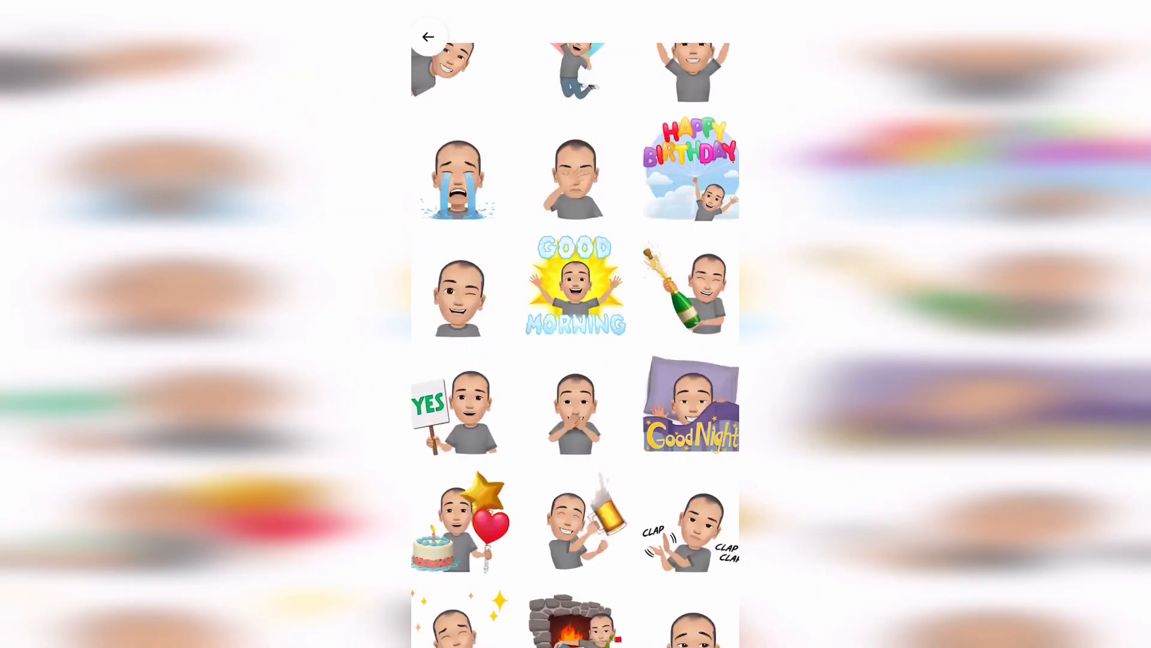
scroll(down, 3)
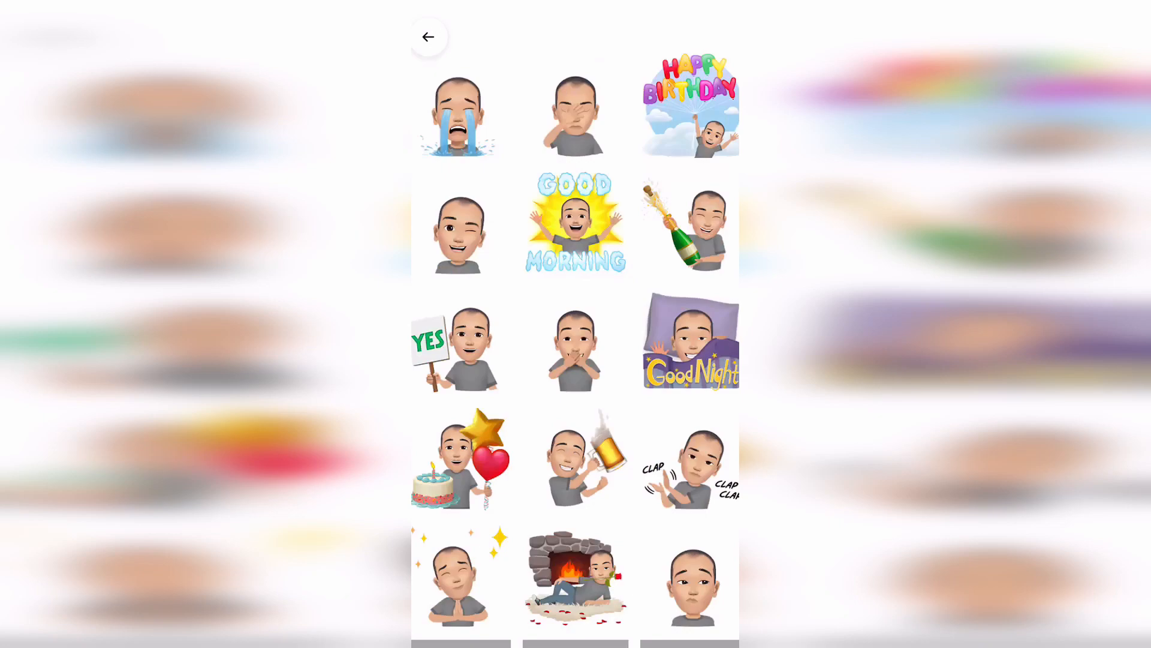
scroll(down, 3)
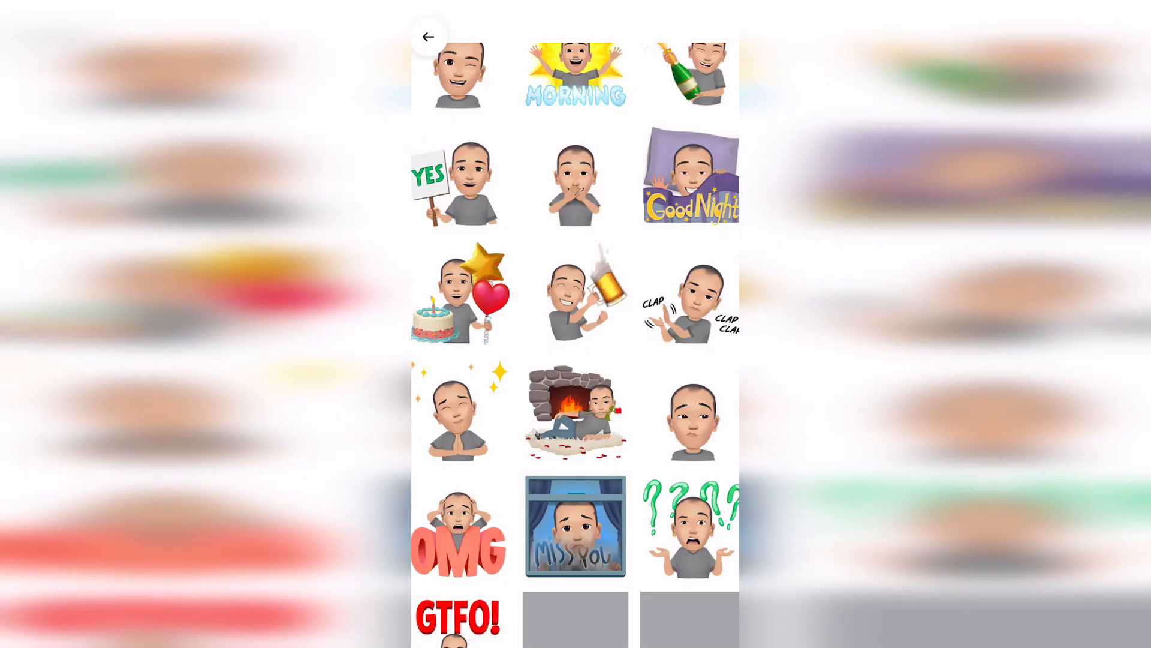
scroll(up, 3)
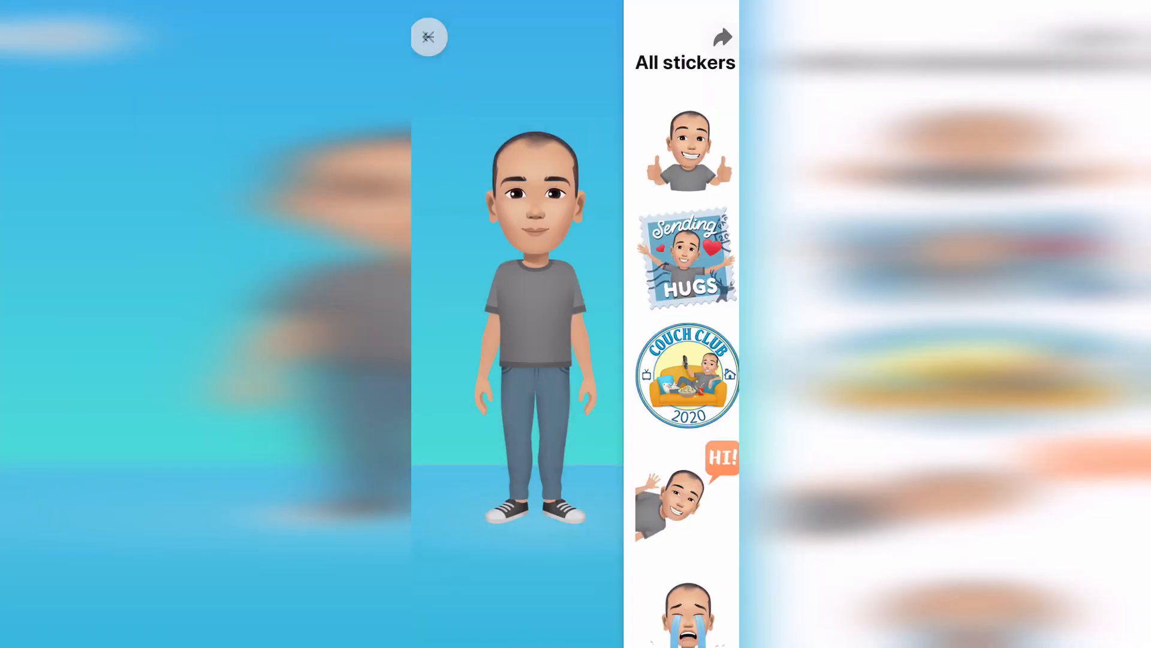
click(429, 37)
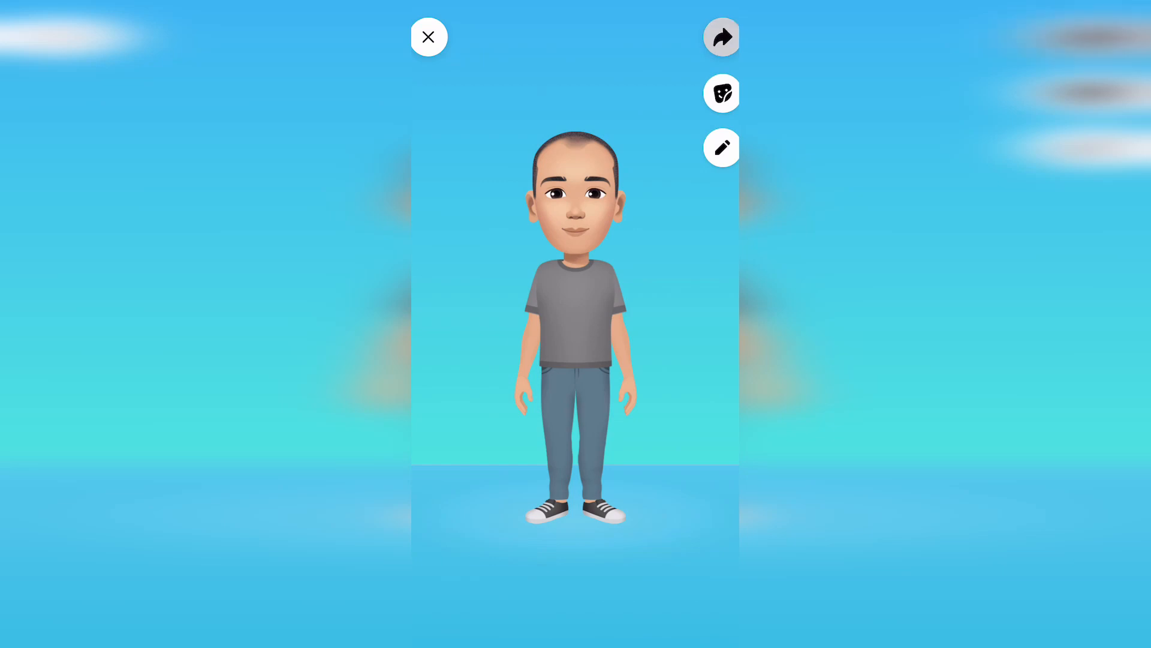
click(720, 37)
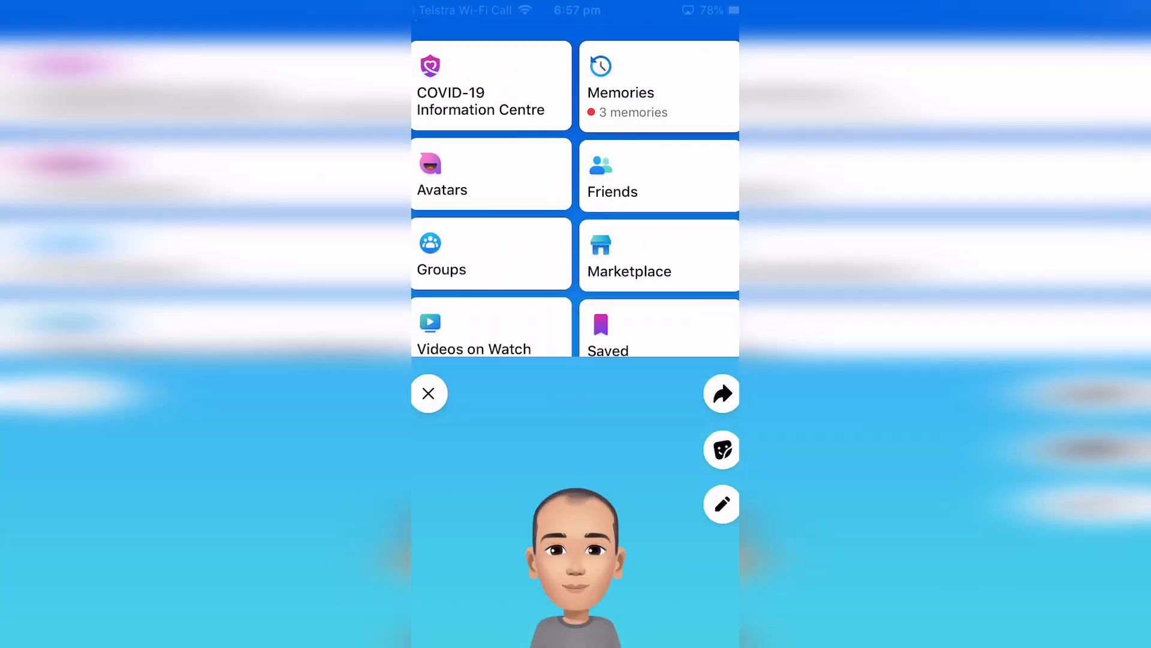
click(429, 392)
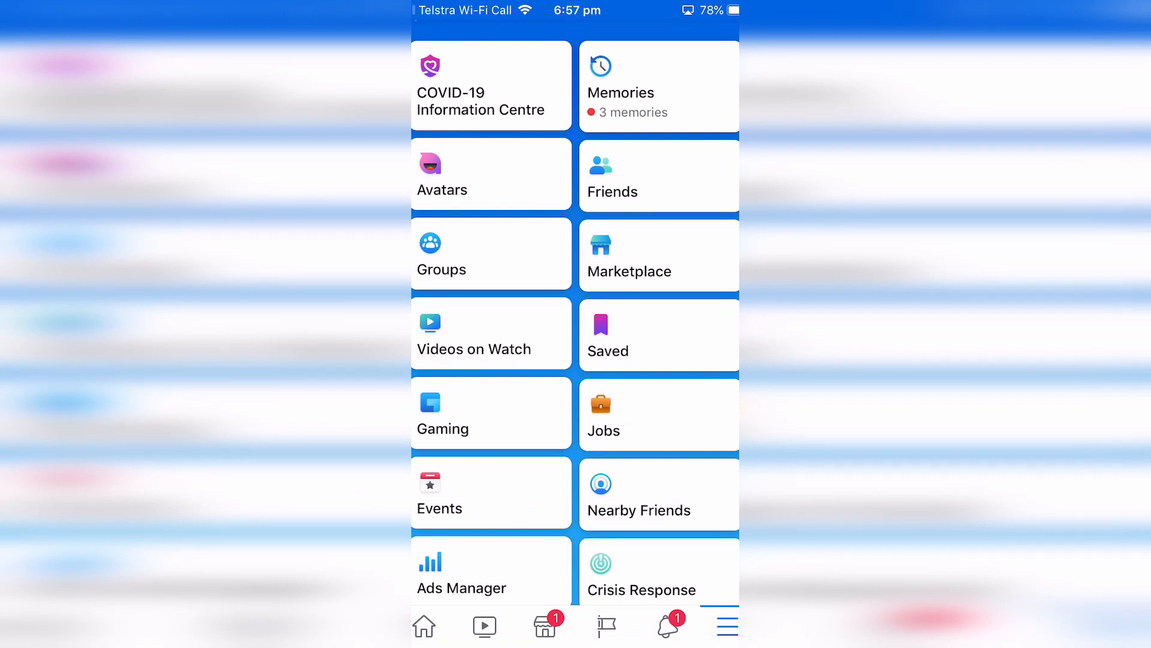
click(490, 174)
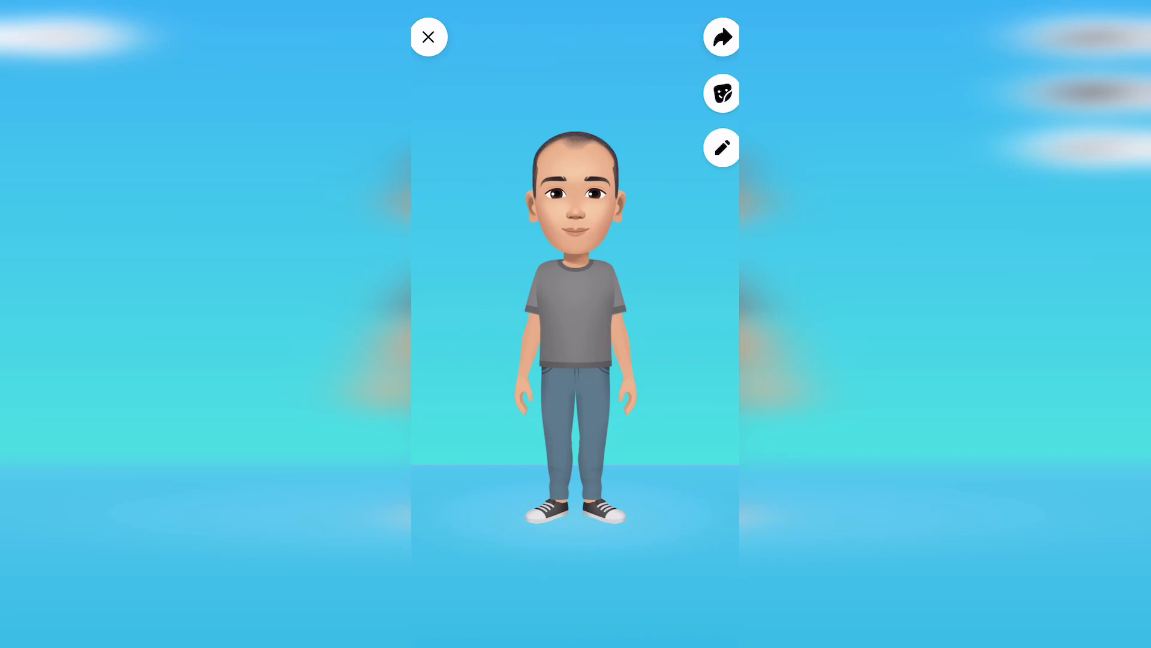
Step: Reopen the avatar editor, choose delete, and confirm permanently deleting the avatar
click(720, 148)
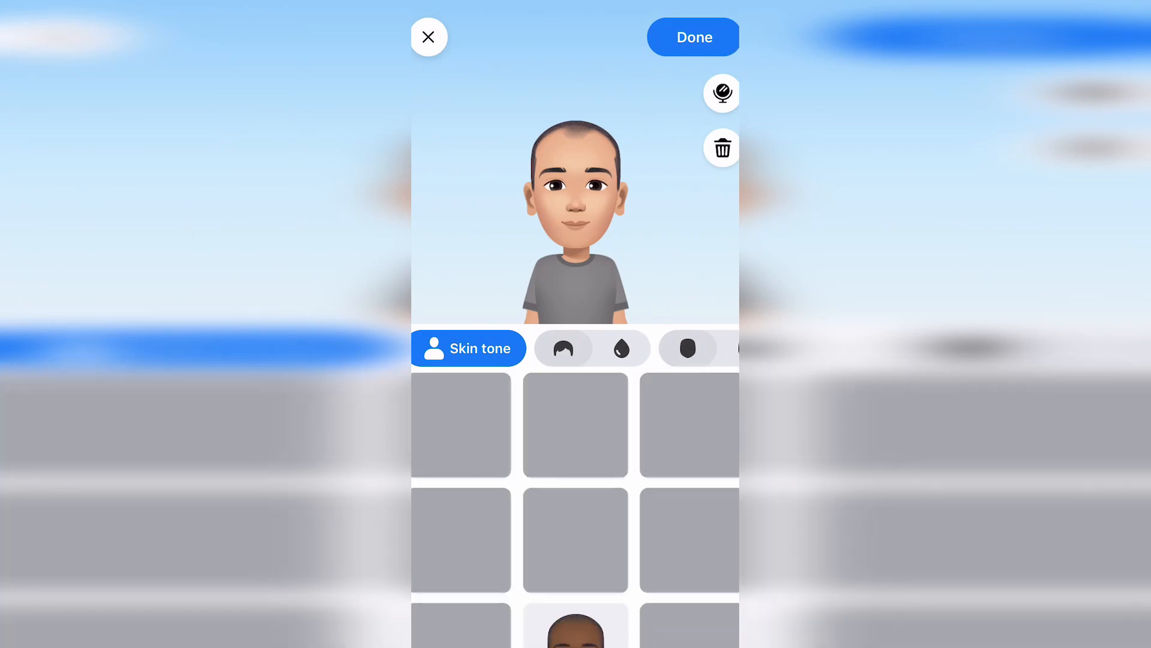
click(721, 148)
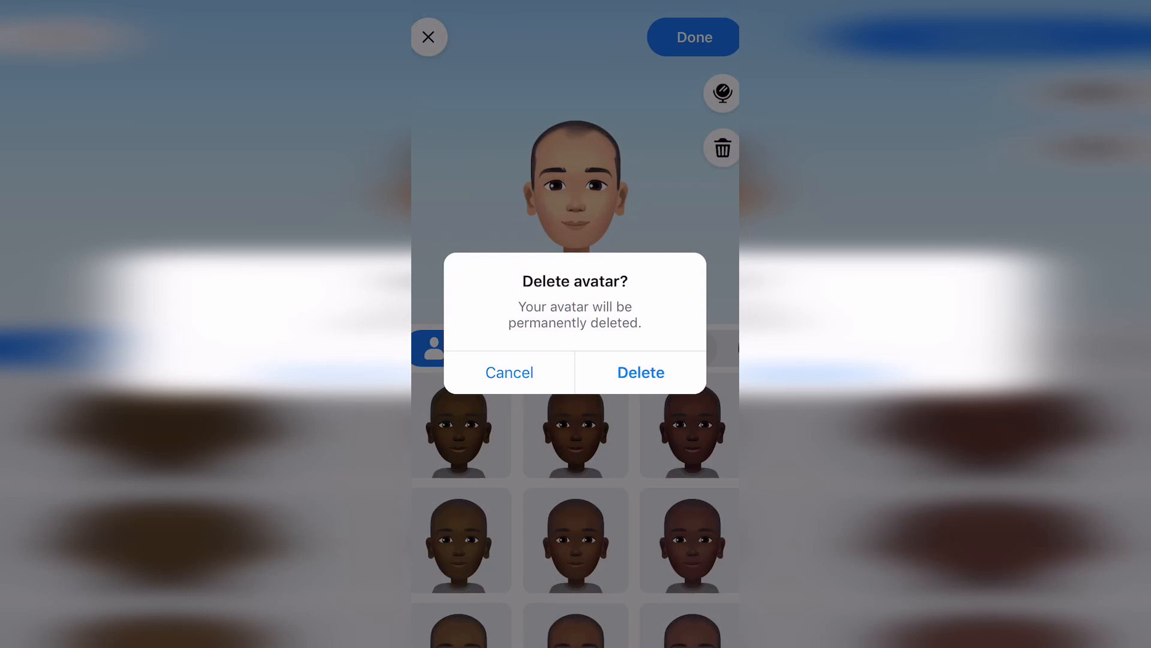
click(639, 372)
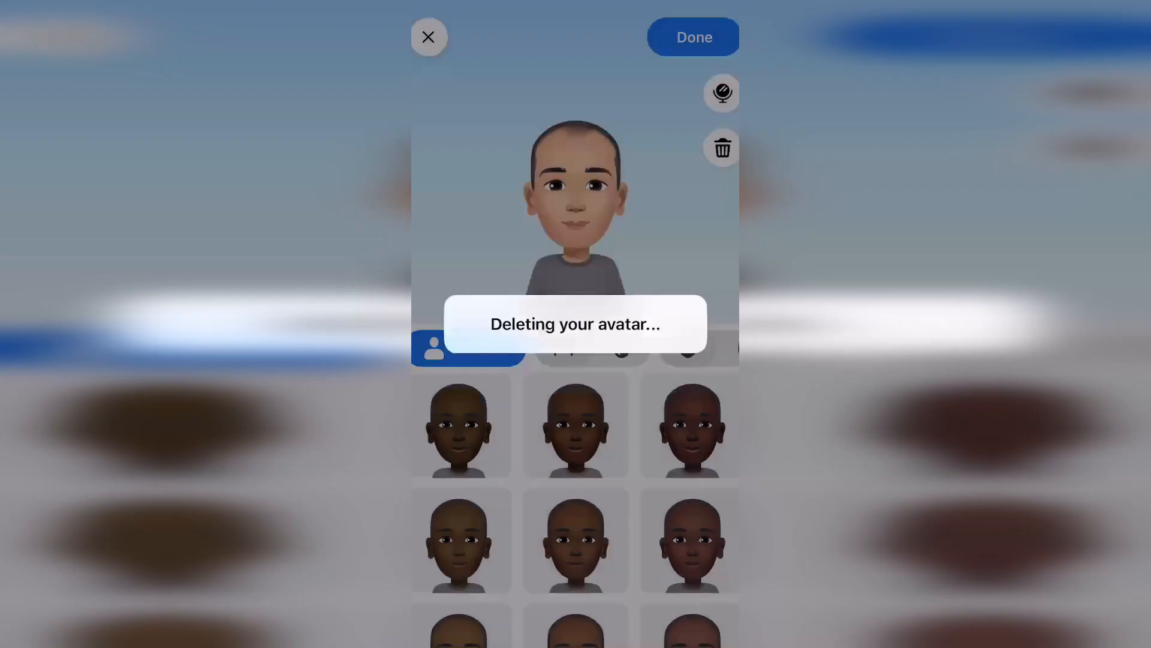